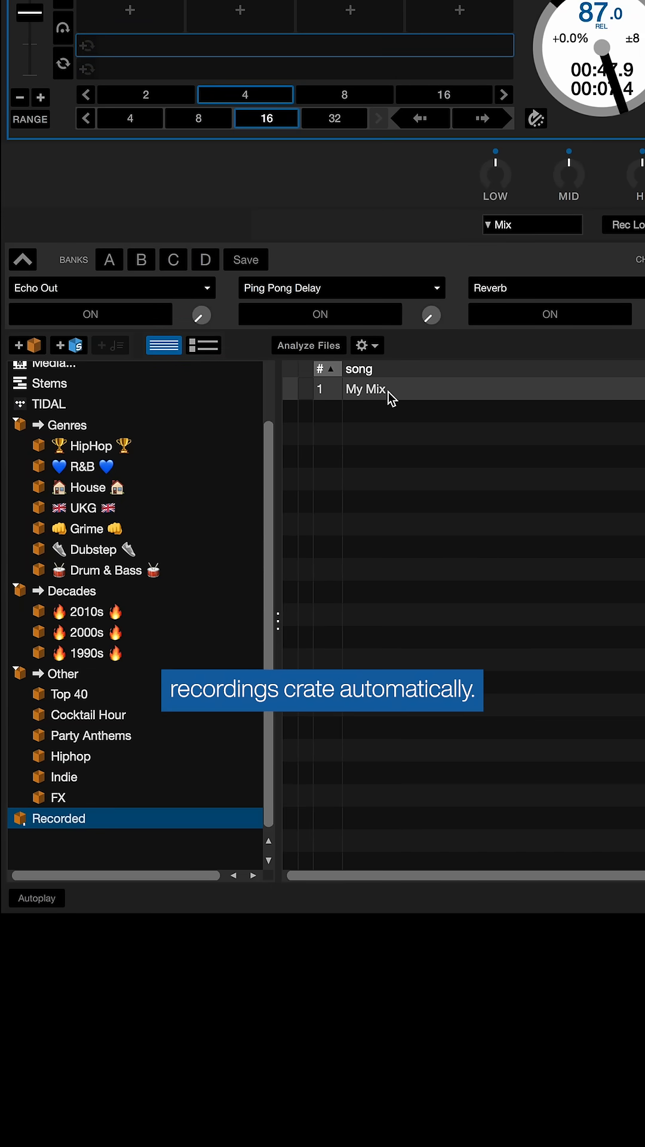
click(366, 388)
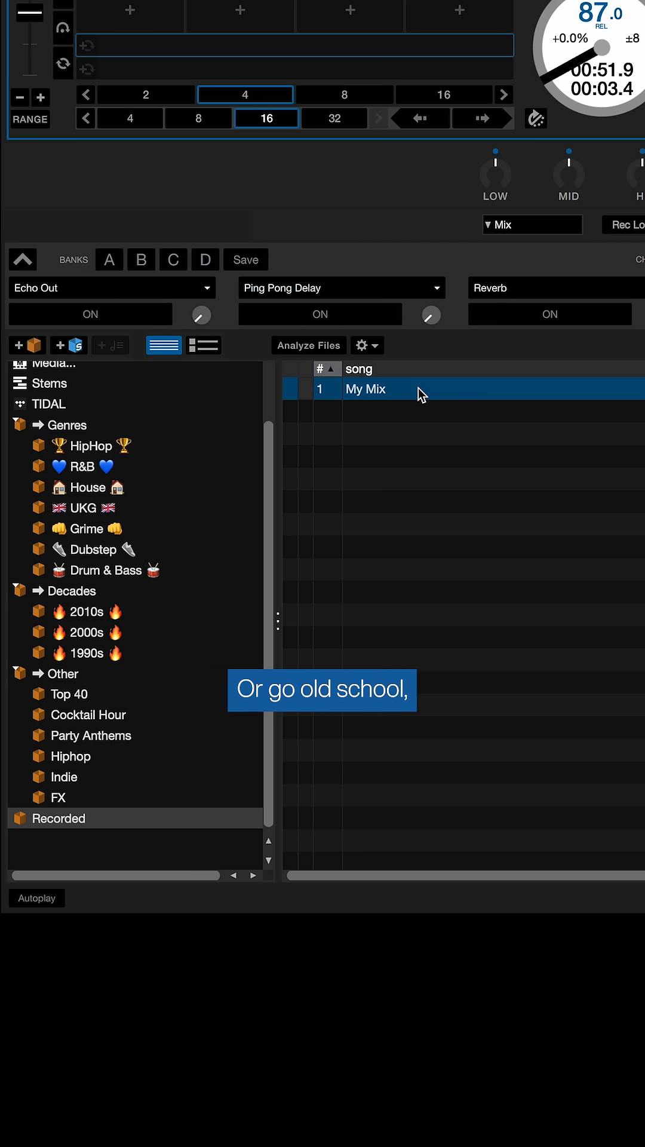